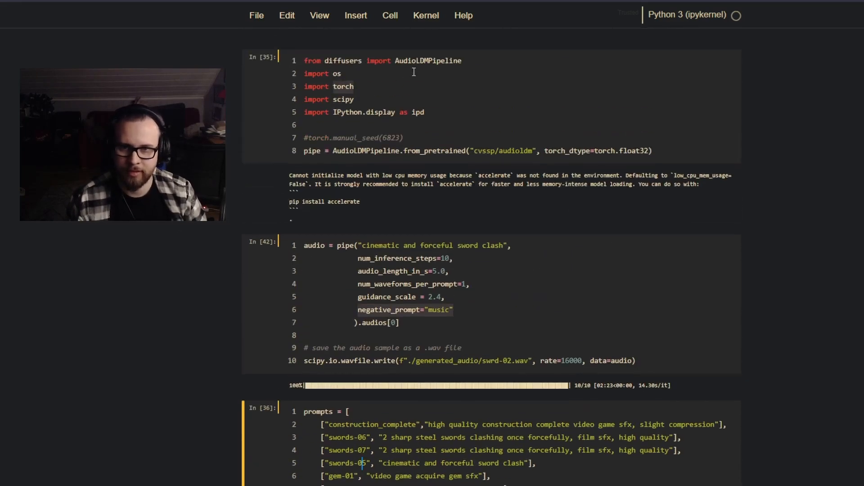
Step: Play the last generated clip in the ipd.Audio player, then pause it
scroll(down, 3)
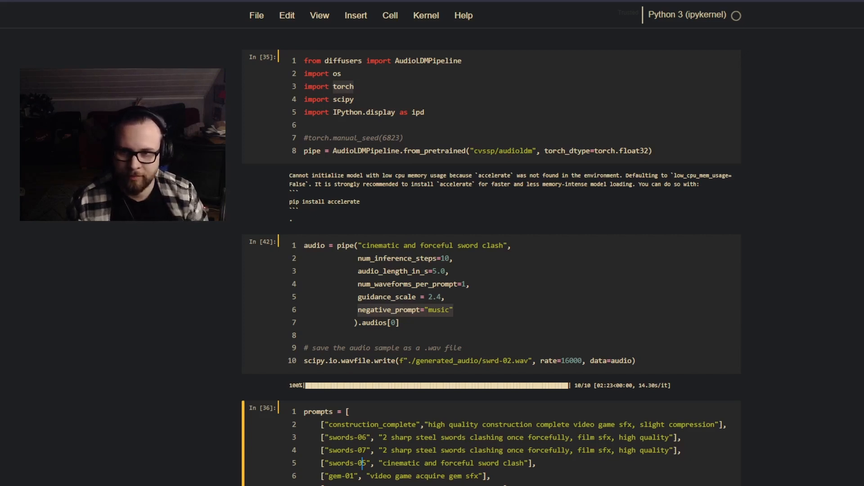
scroll(down, 3)
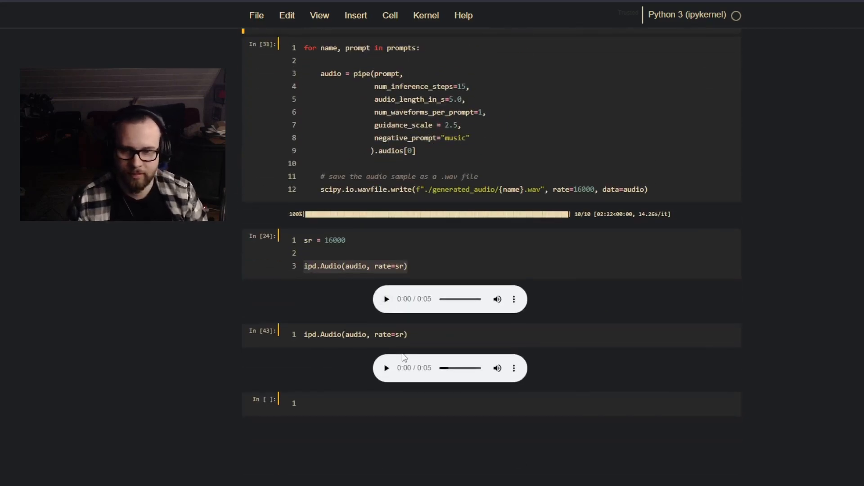
click(386, 298)
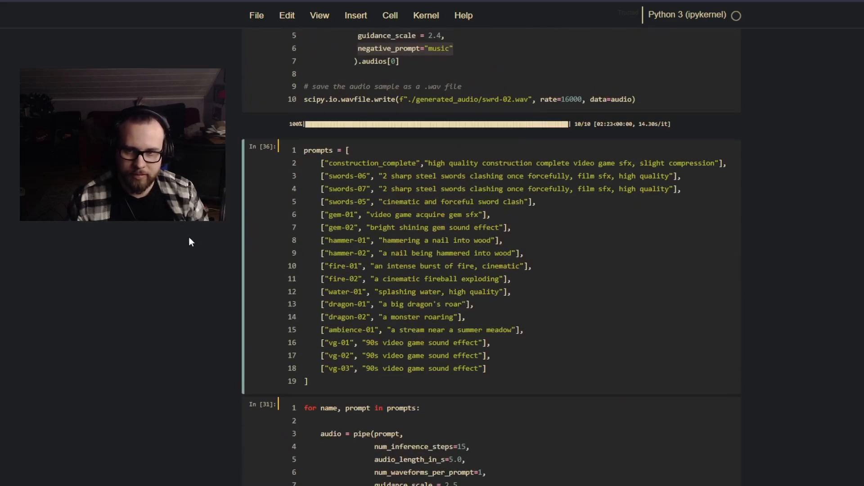
scroll(down, 3)
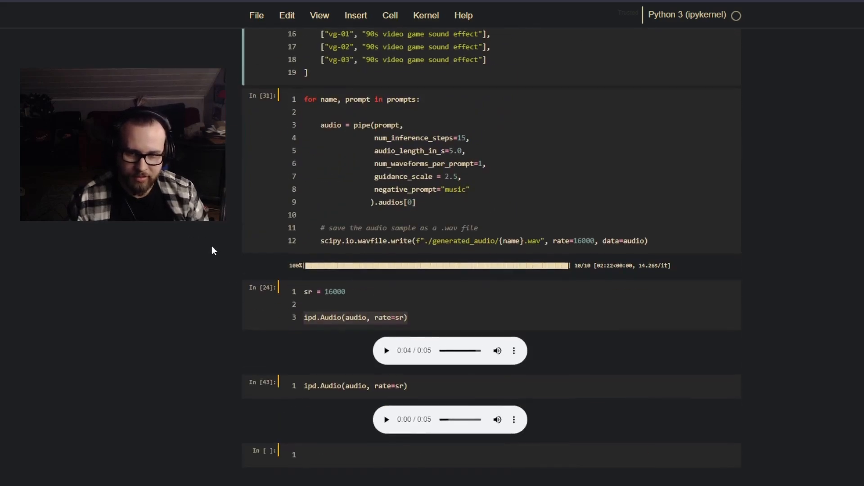
mouse_move(207, 310)
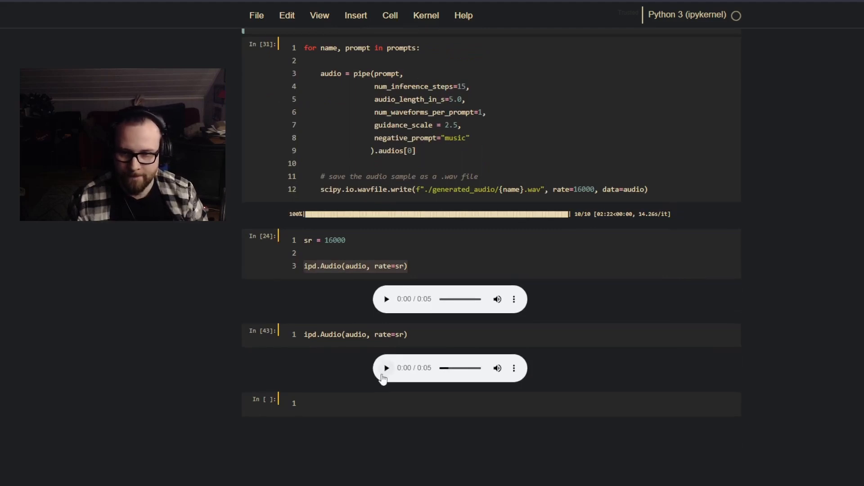
click(385, 368)
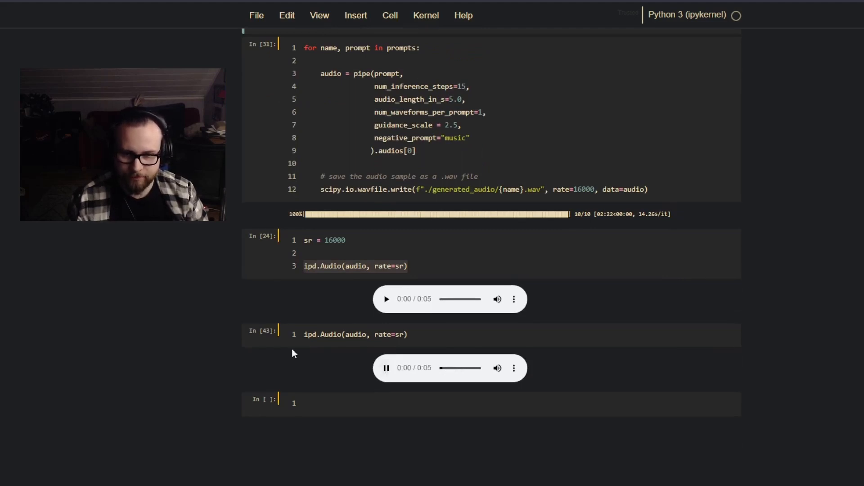
click(386, 368)
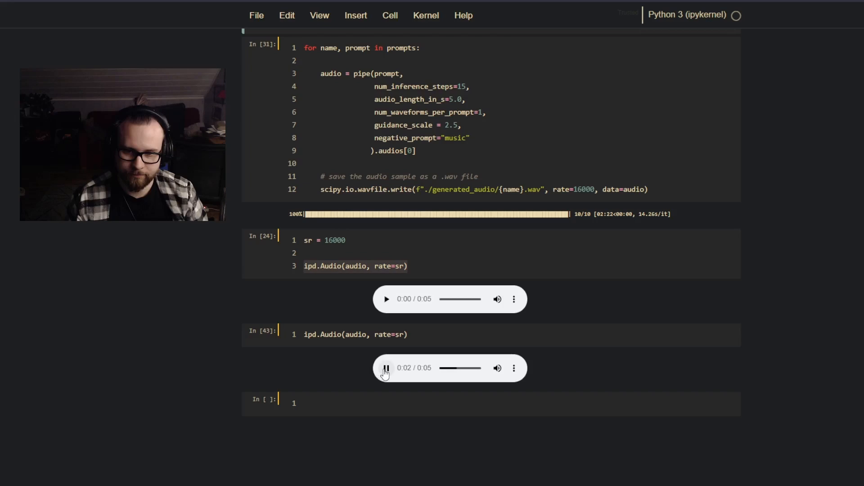
click(387, 368)
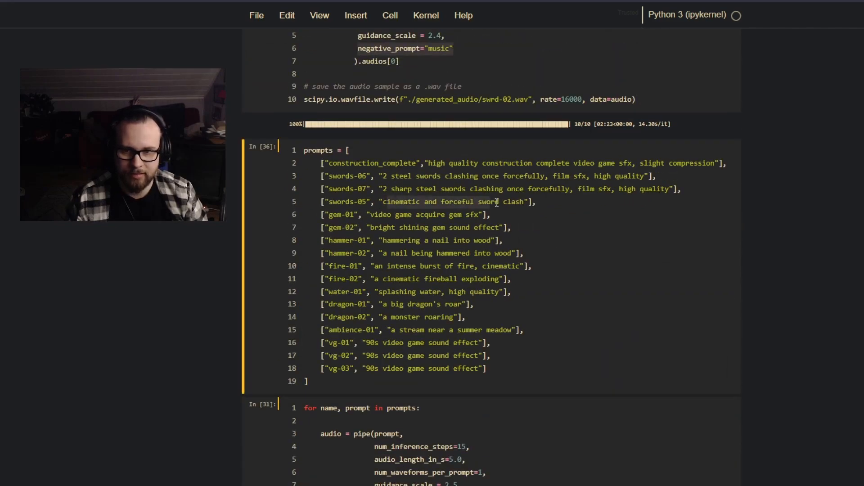
scroll(down, 3)
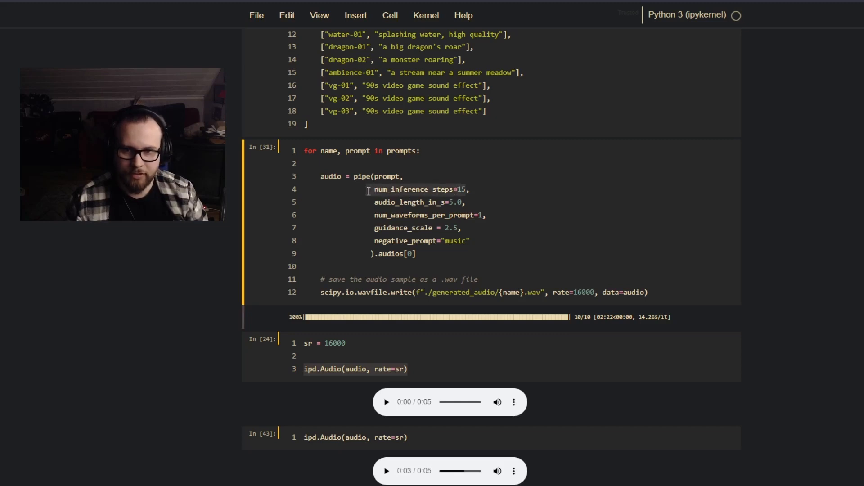
mouse_move(386, 202)
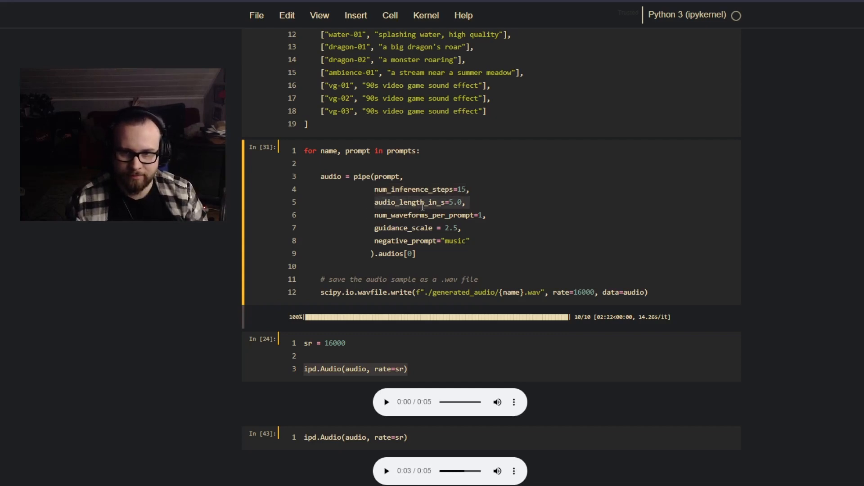
click(346, 228)
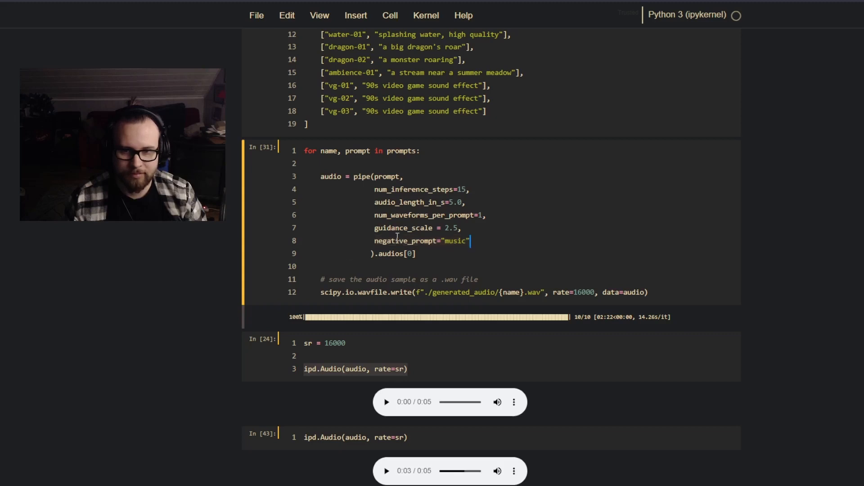
scroll(down, 3)
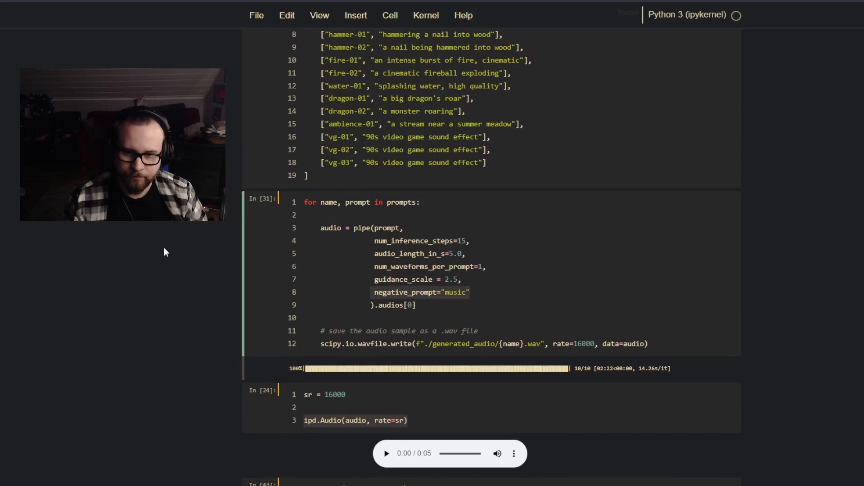
mouse_move(168, 268)
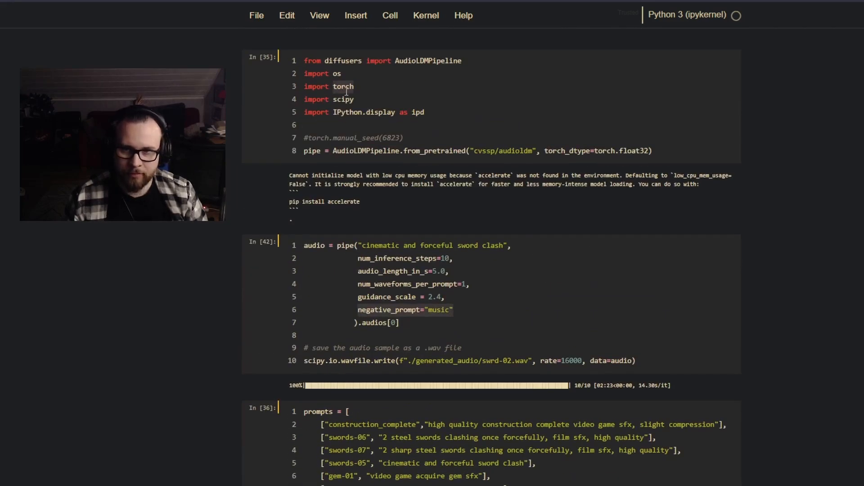
scroll(down, 3)
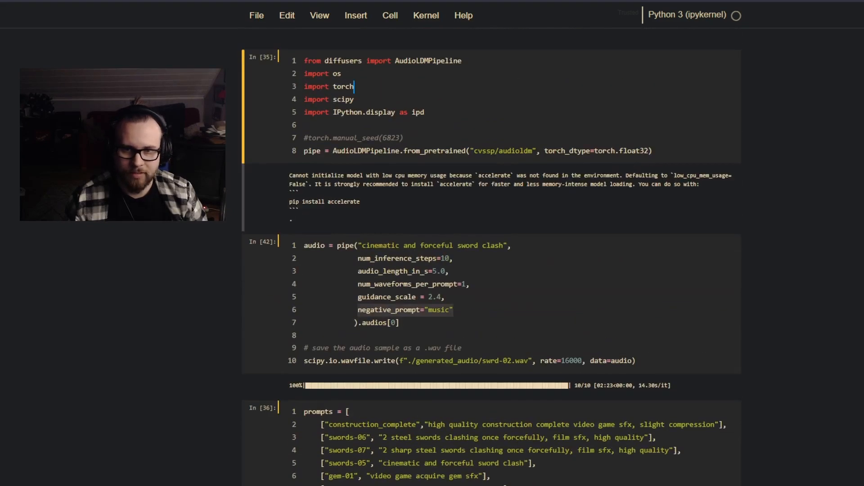
scroll(down, 3)
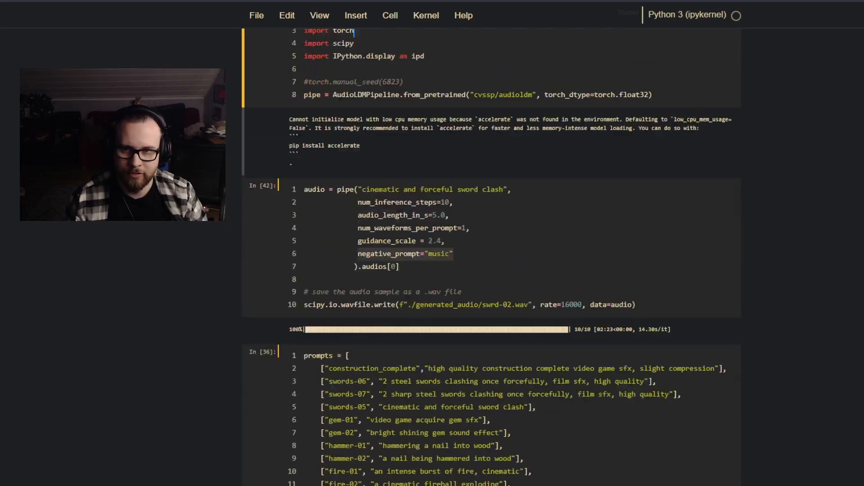
scroll(down, 3)
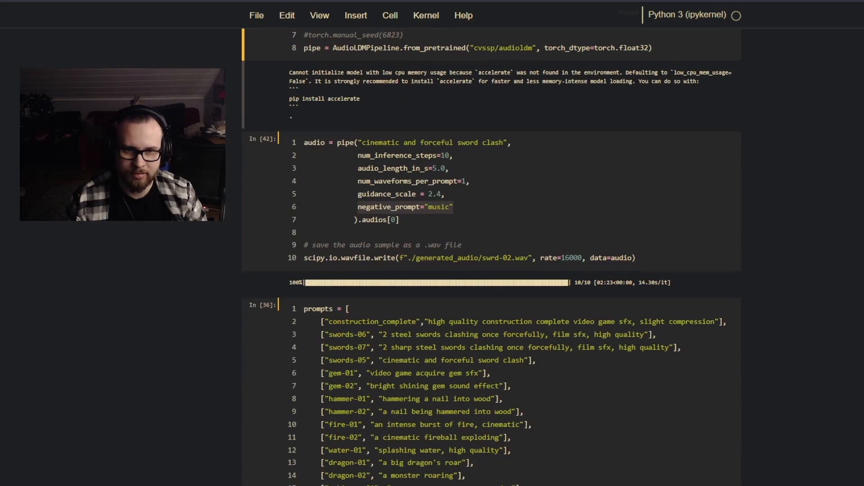
scroll(down, 3)
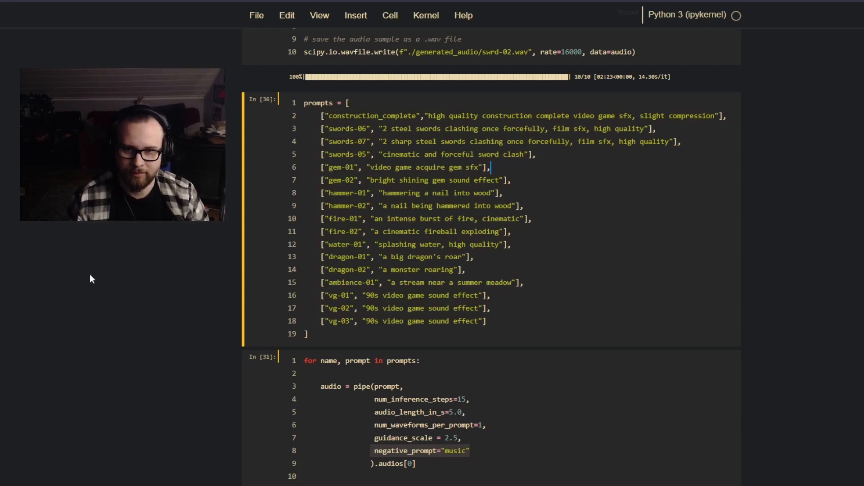
mouse_move(139, 312)
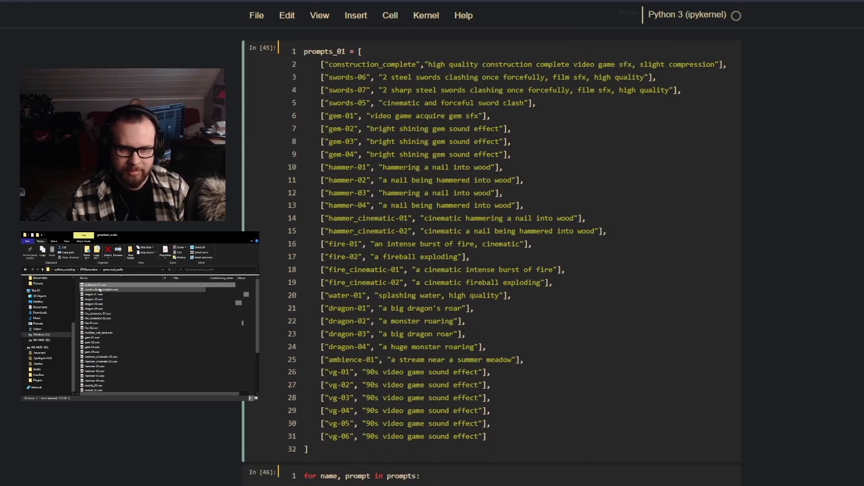
Step: Select a WAV file in the generated_audio folder to preview it
click(99, 290)
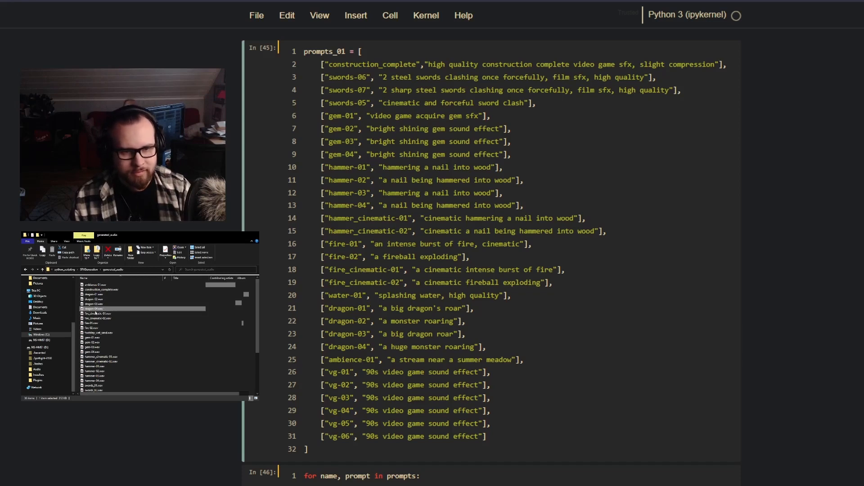
Step: Preview a different generated WAV clip further down the generated_audio list
click(99, 318)
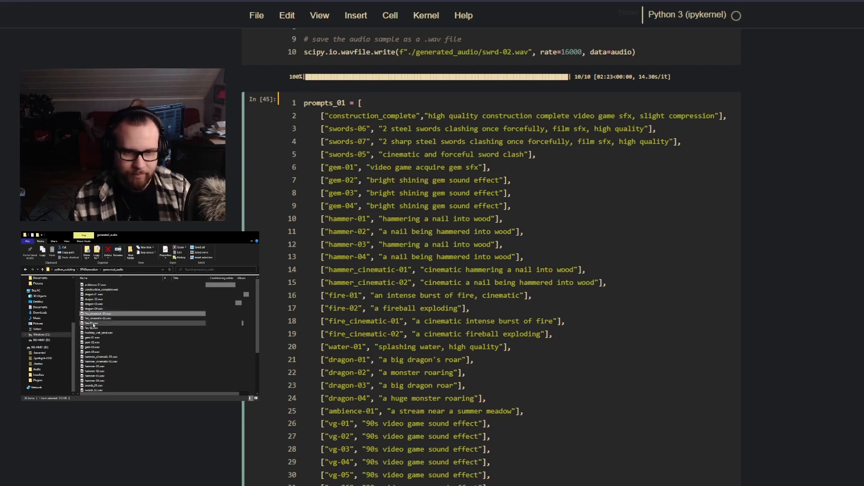
Step: Preview two more WAV clips near the dragon and fire files
click(102, 322)
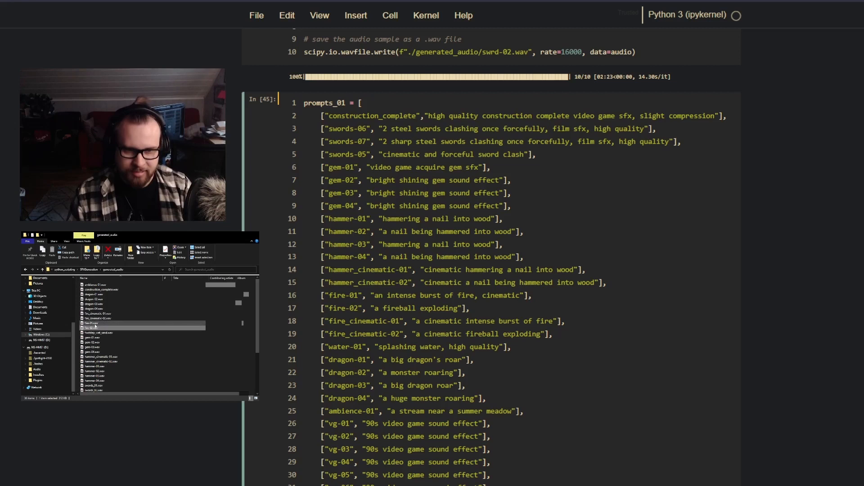
click(99, 318)
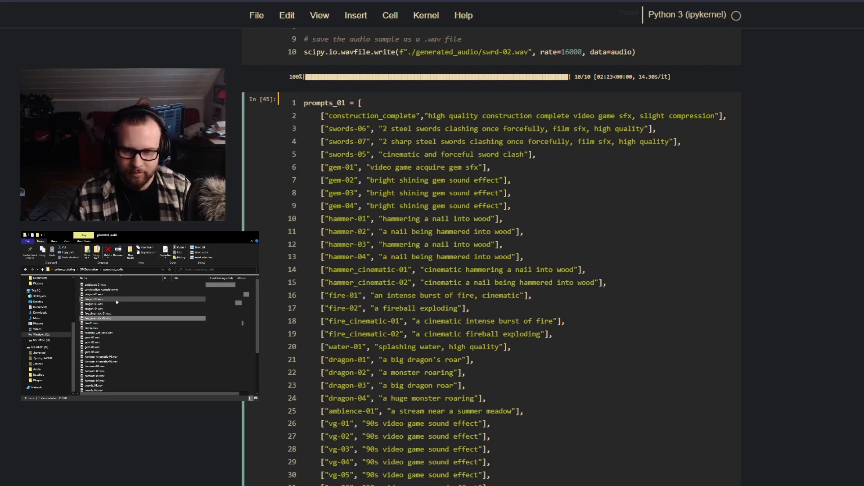
Step: Preview one more WAV clip from the generated_audio folder
click(96, 304)
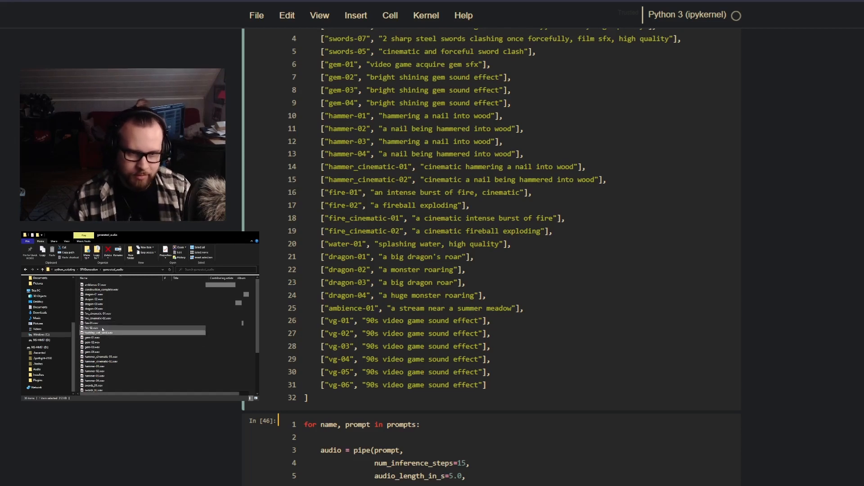
Step: Audition several more generated WAV clips, including the gem and hammer files
click(99, 332)
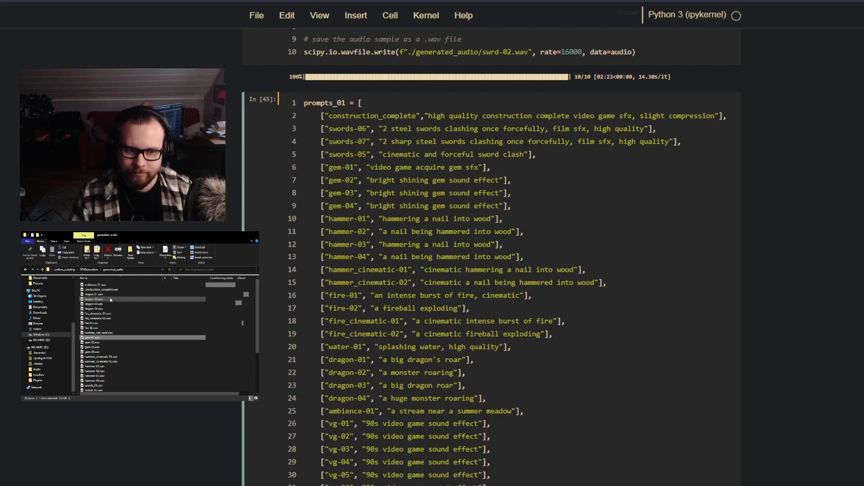
click(99, 324)
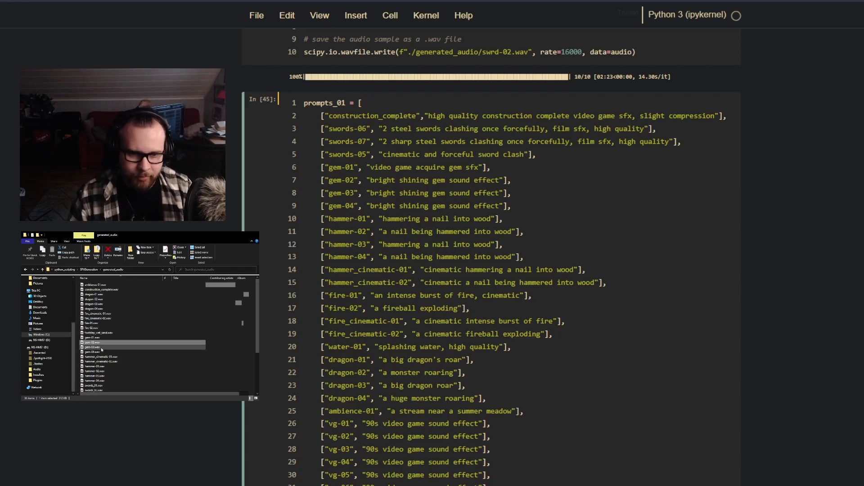
click(99, 348)
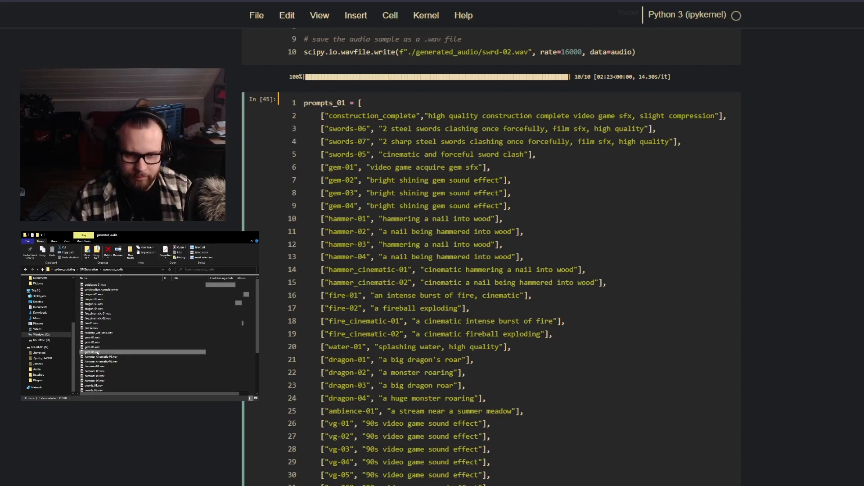
click(104, 352)
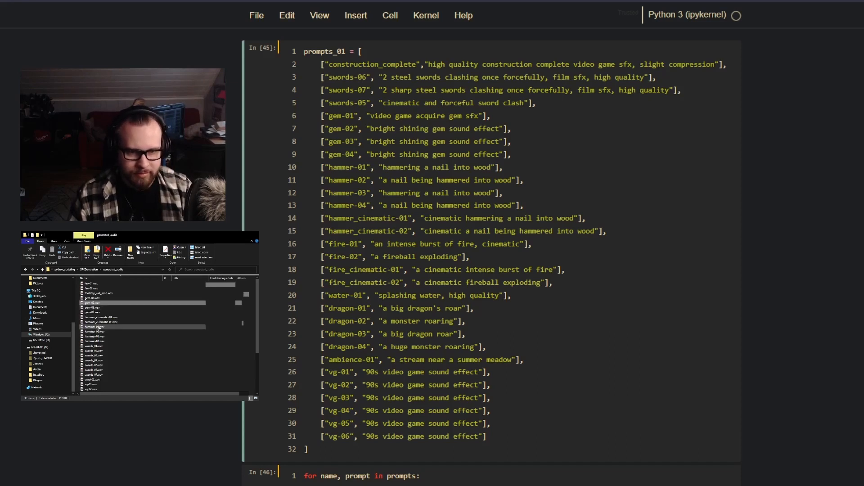
click(99, 327)
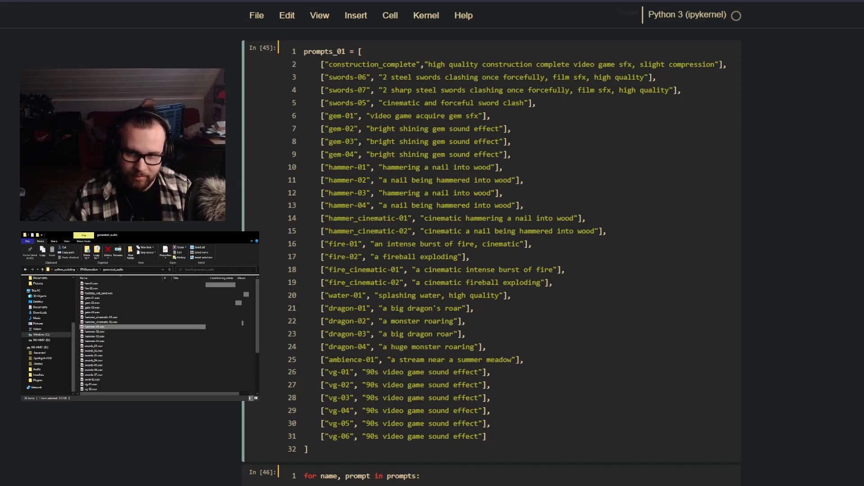
click(93, 331)
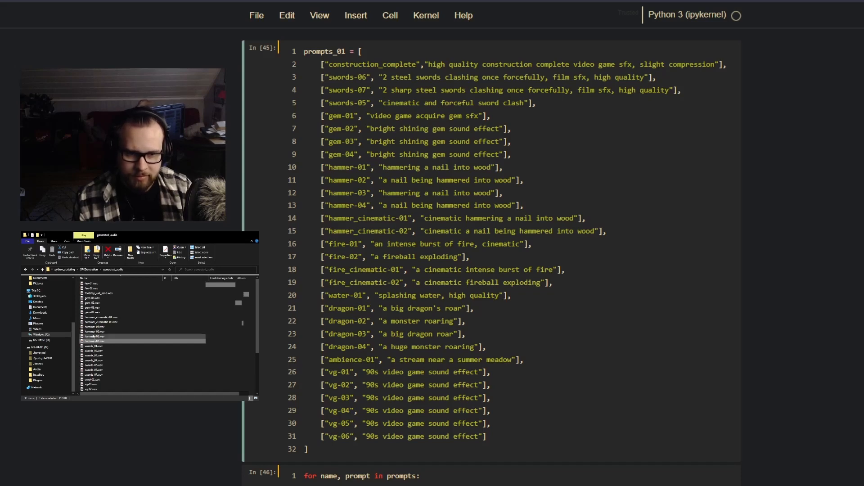
click(94, 337)
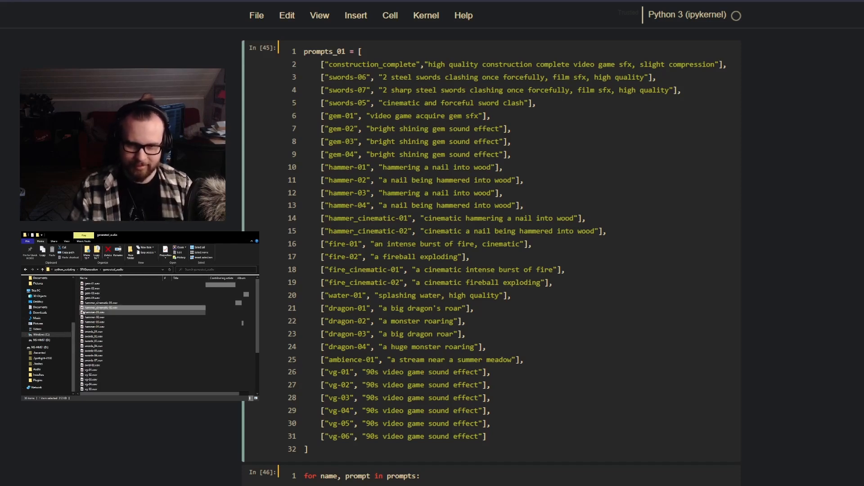
scroll(down, 3)
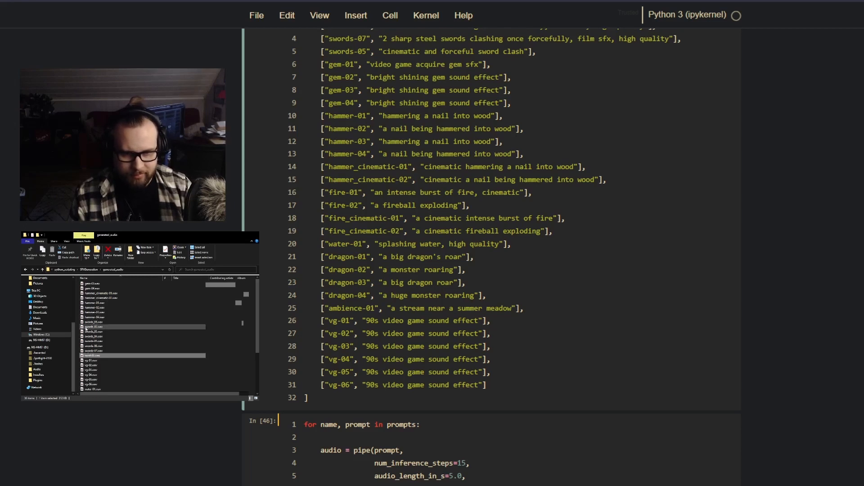
click(138, 350)
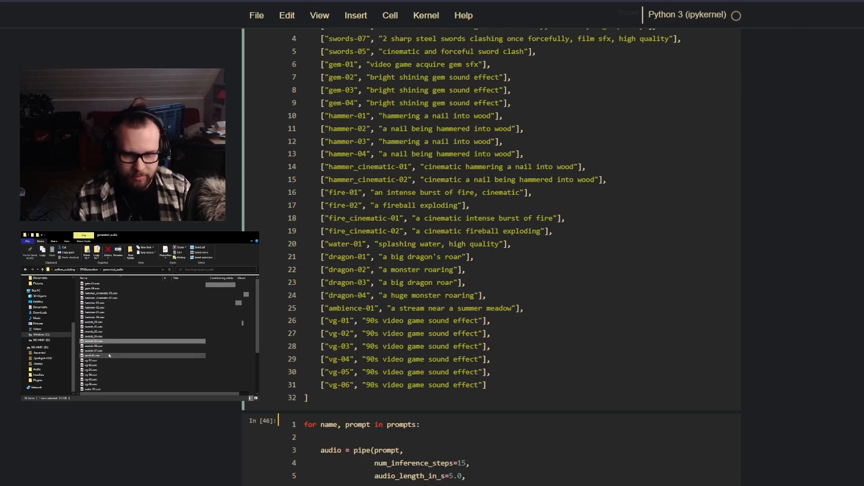
click(93, 360)
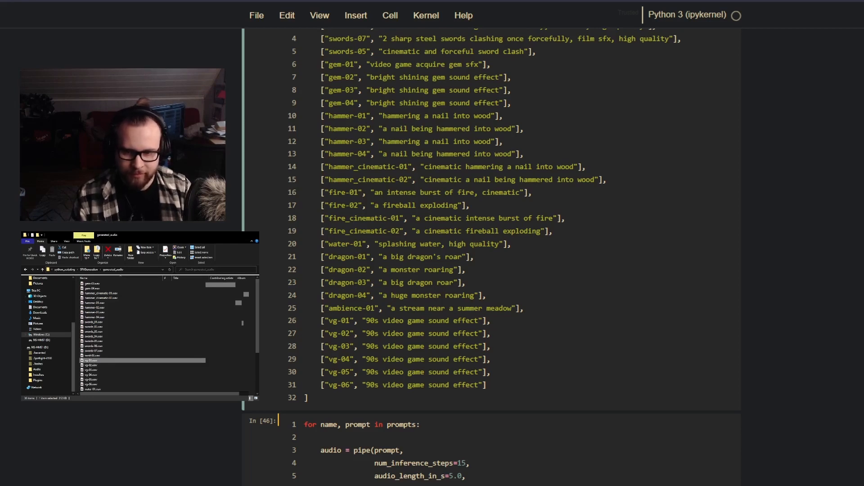
click(110, 365)
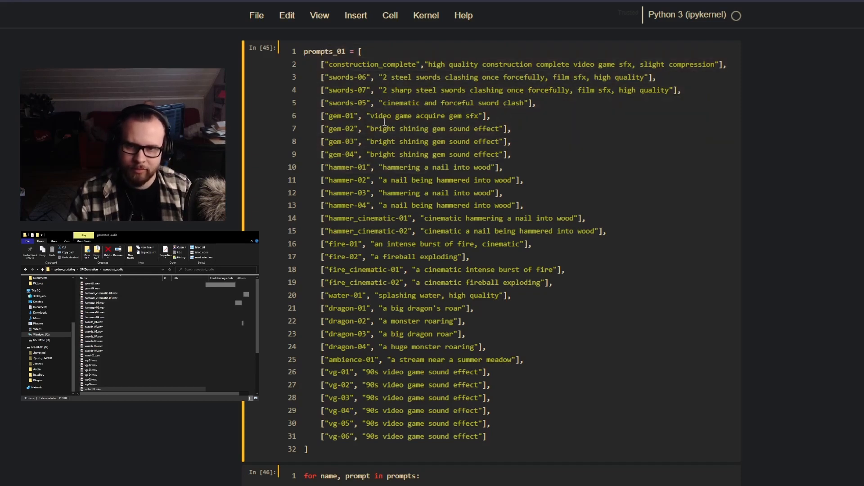
scroll(down, 3)
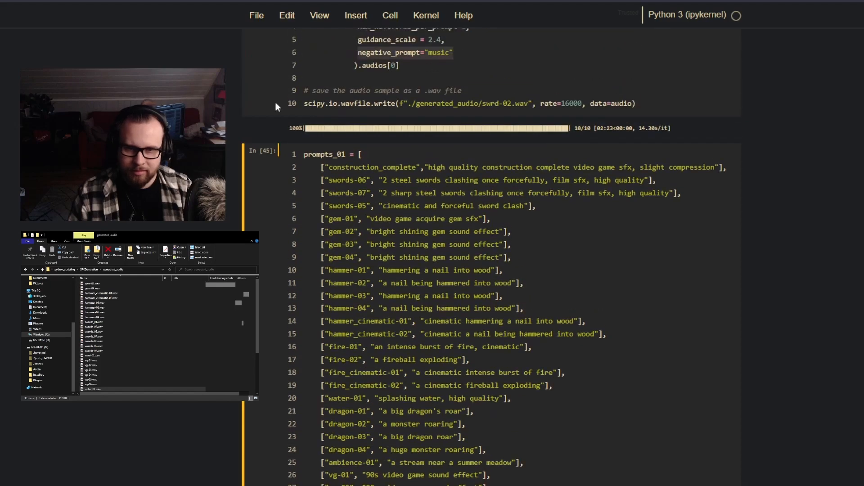
scroll(down, 3)
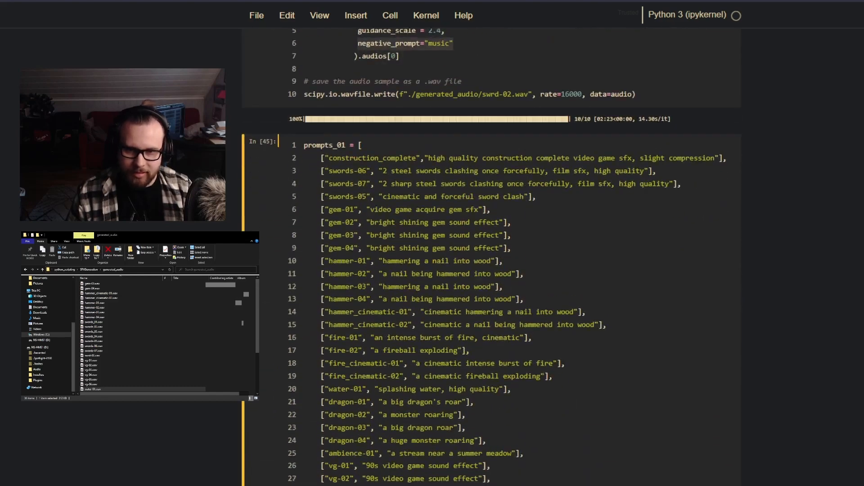
scroll(down, 3)
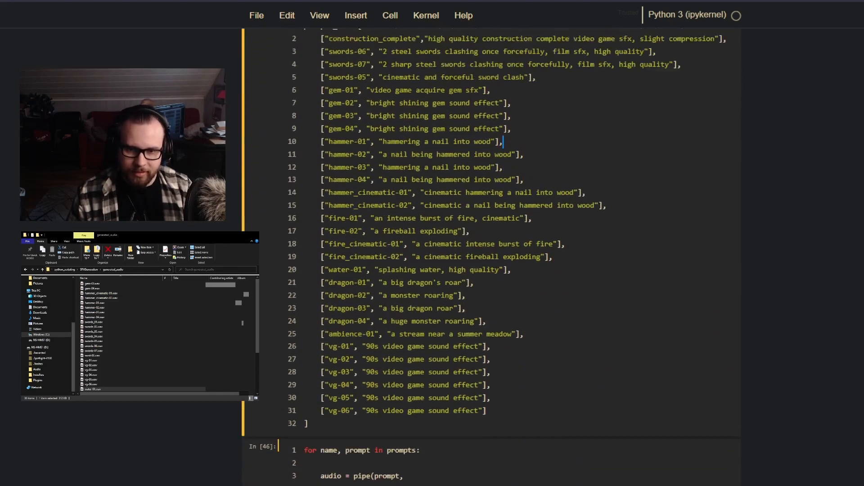